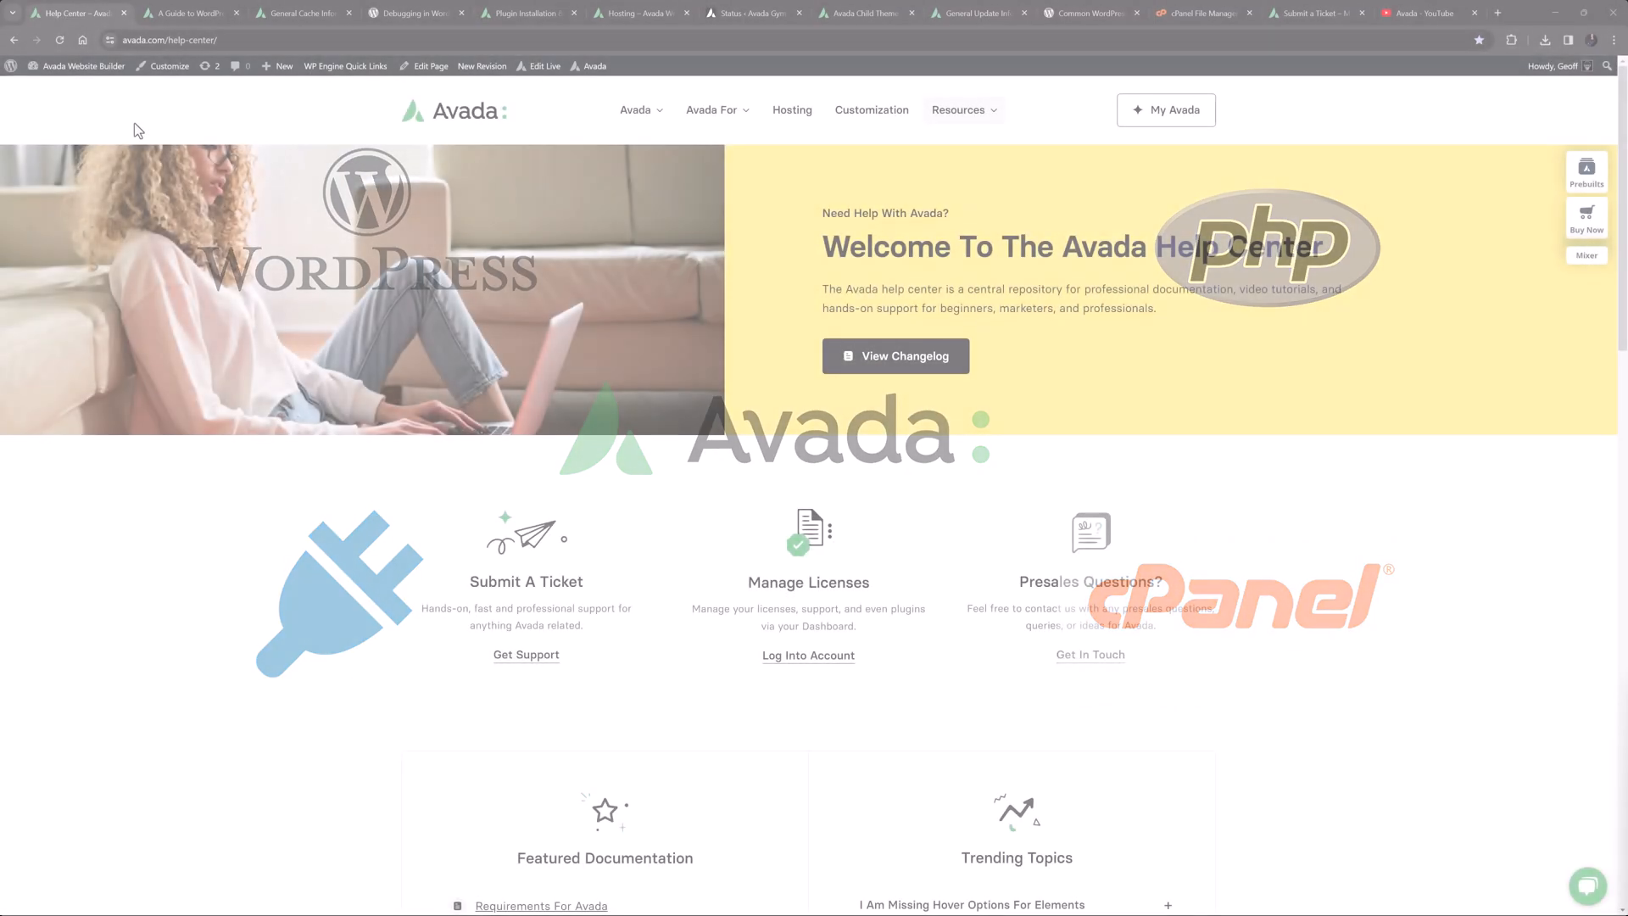
Step: Switch through the browser tabs to 'A Guide to WordPress Backups'
{"action": "left_click", "coordinate": [187, 13]}
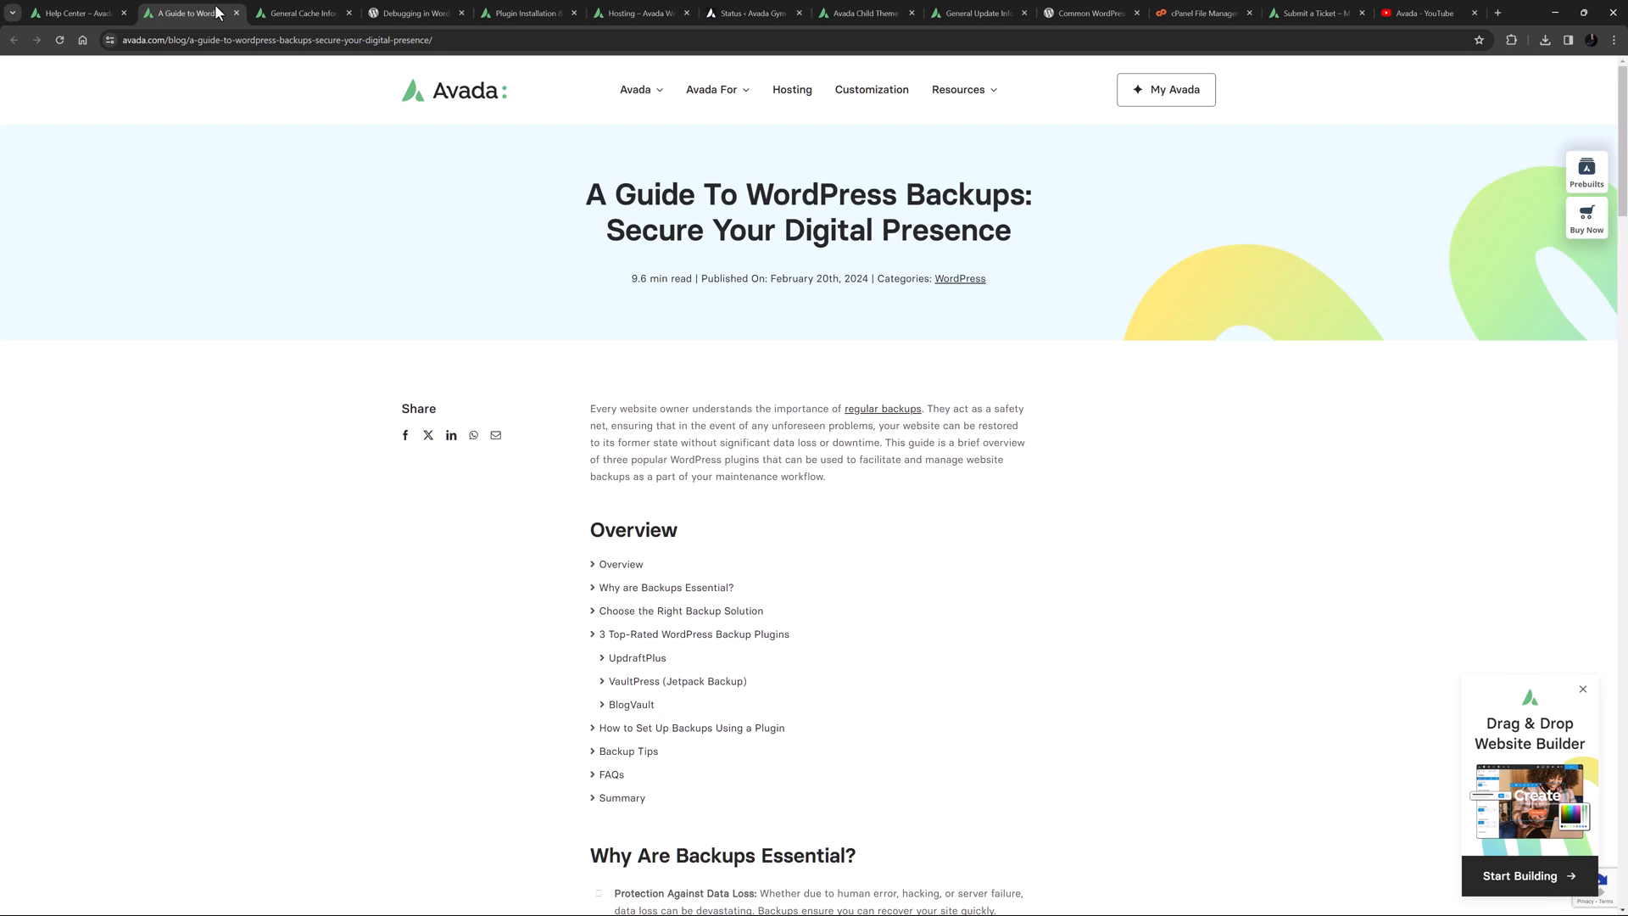
{"action": "left_click", "coordinate": [301, 13]}
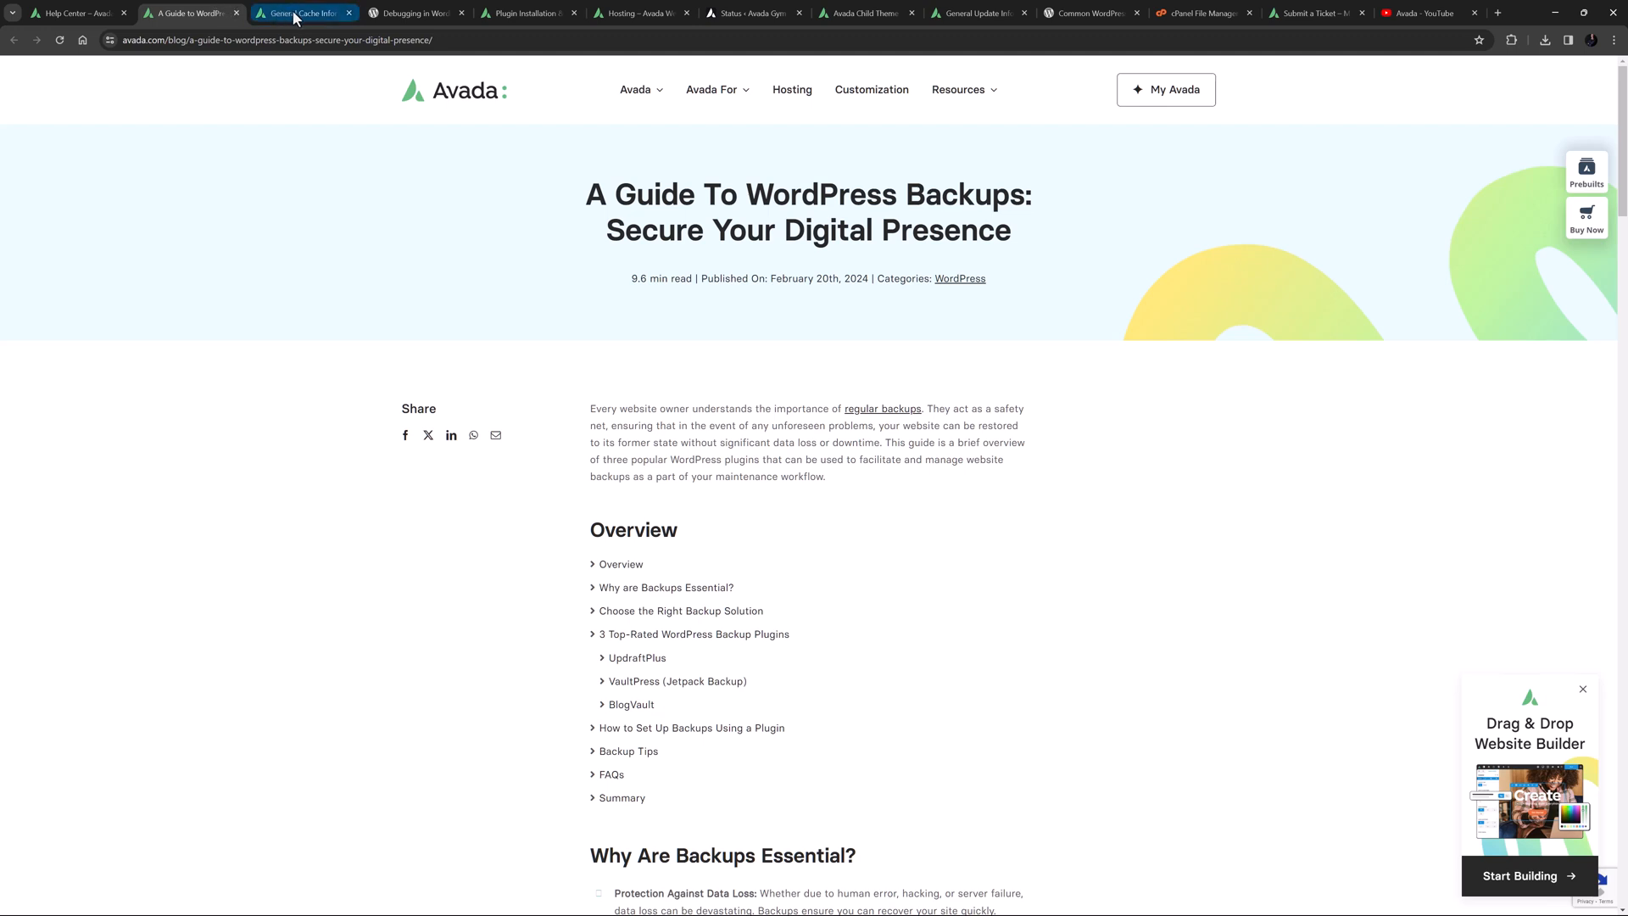
Step: View the General Cache Information article, then the WordPress WP_DEBUG documentation
{"action": "left_click", "coordinate": [301, 13]}
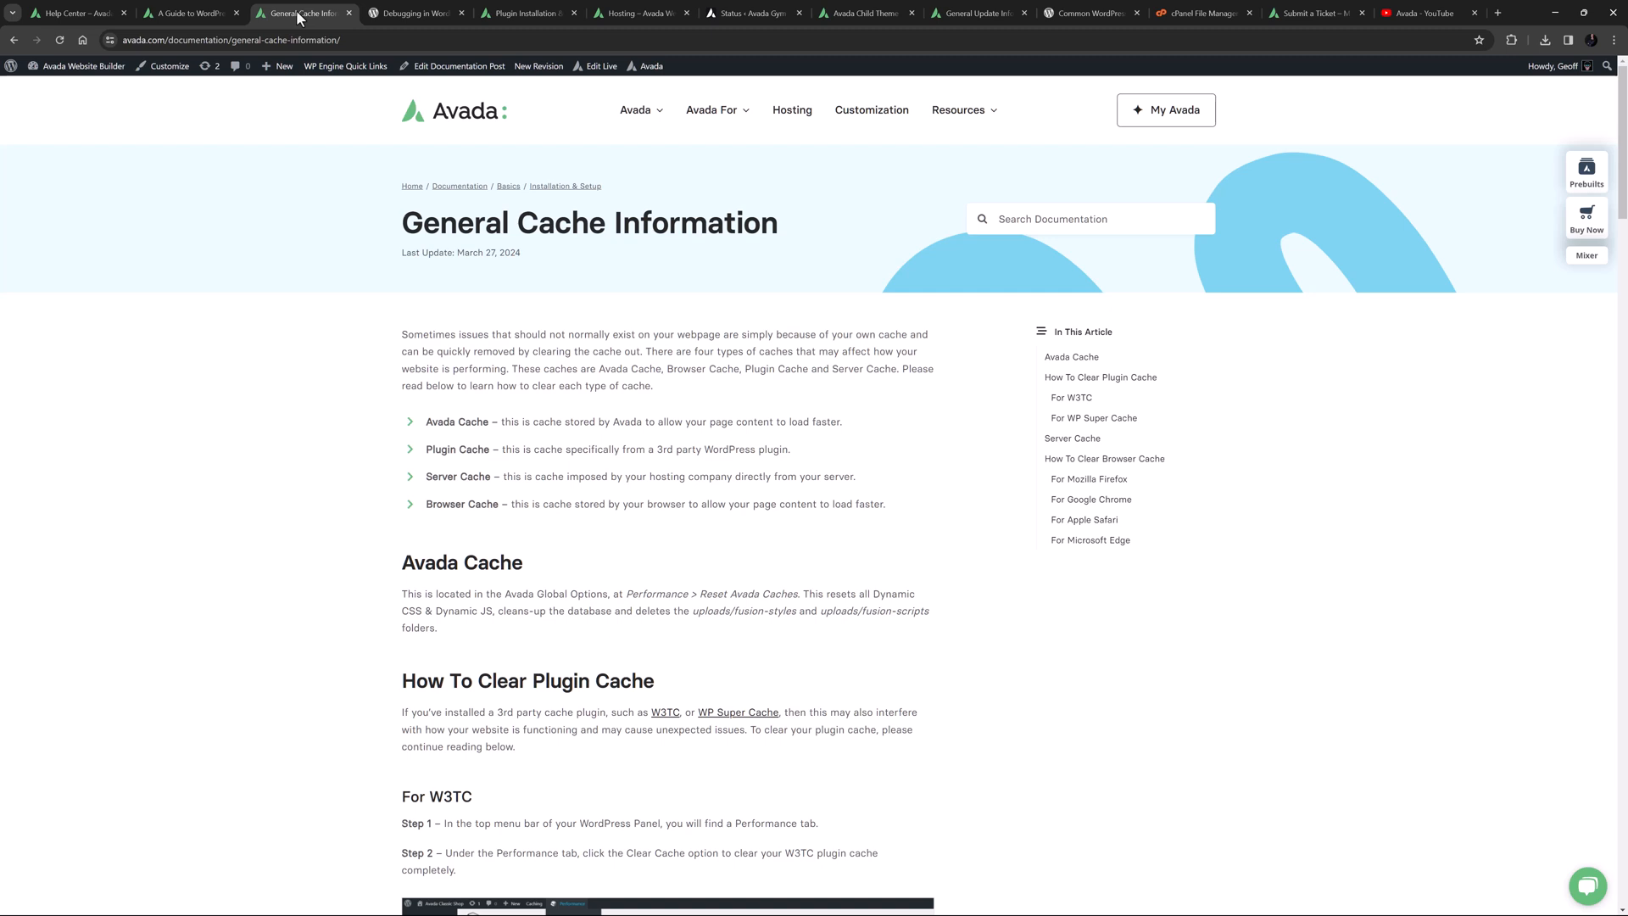
{"action": "left_click", "coordinate": [413, 13]}
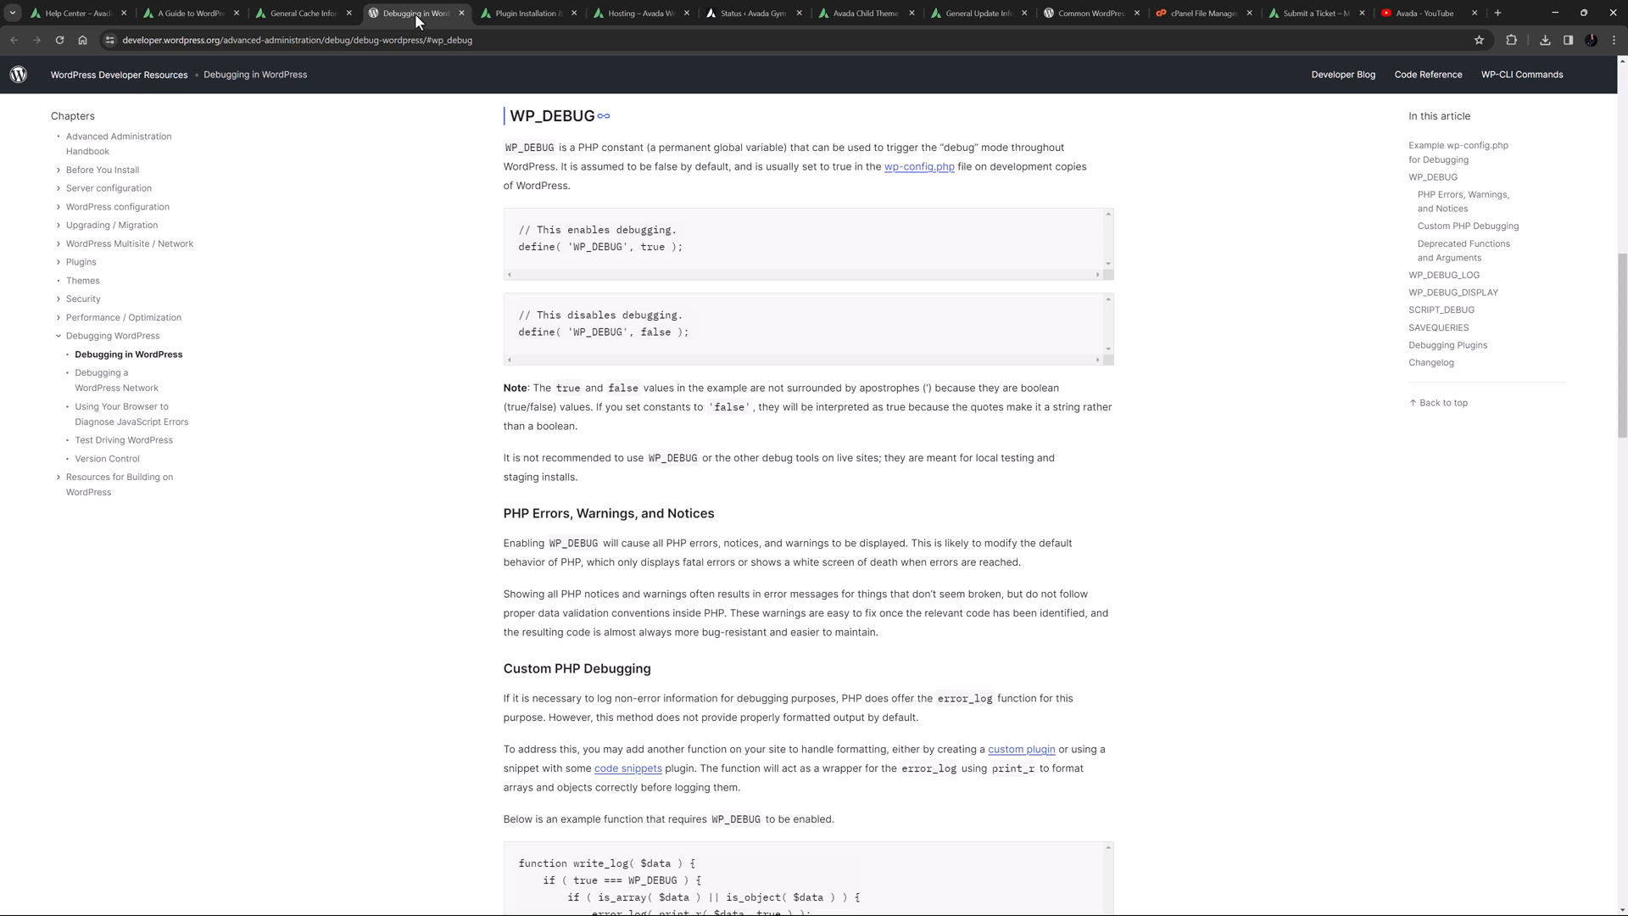
Step: Show Avada's Plugin Installation & Maintenance article
{"action": "left_click", "coordinate": [529, 13]}
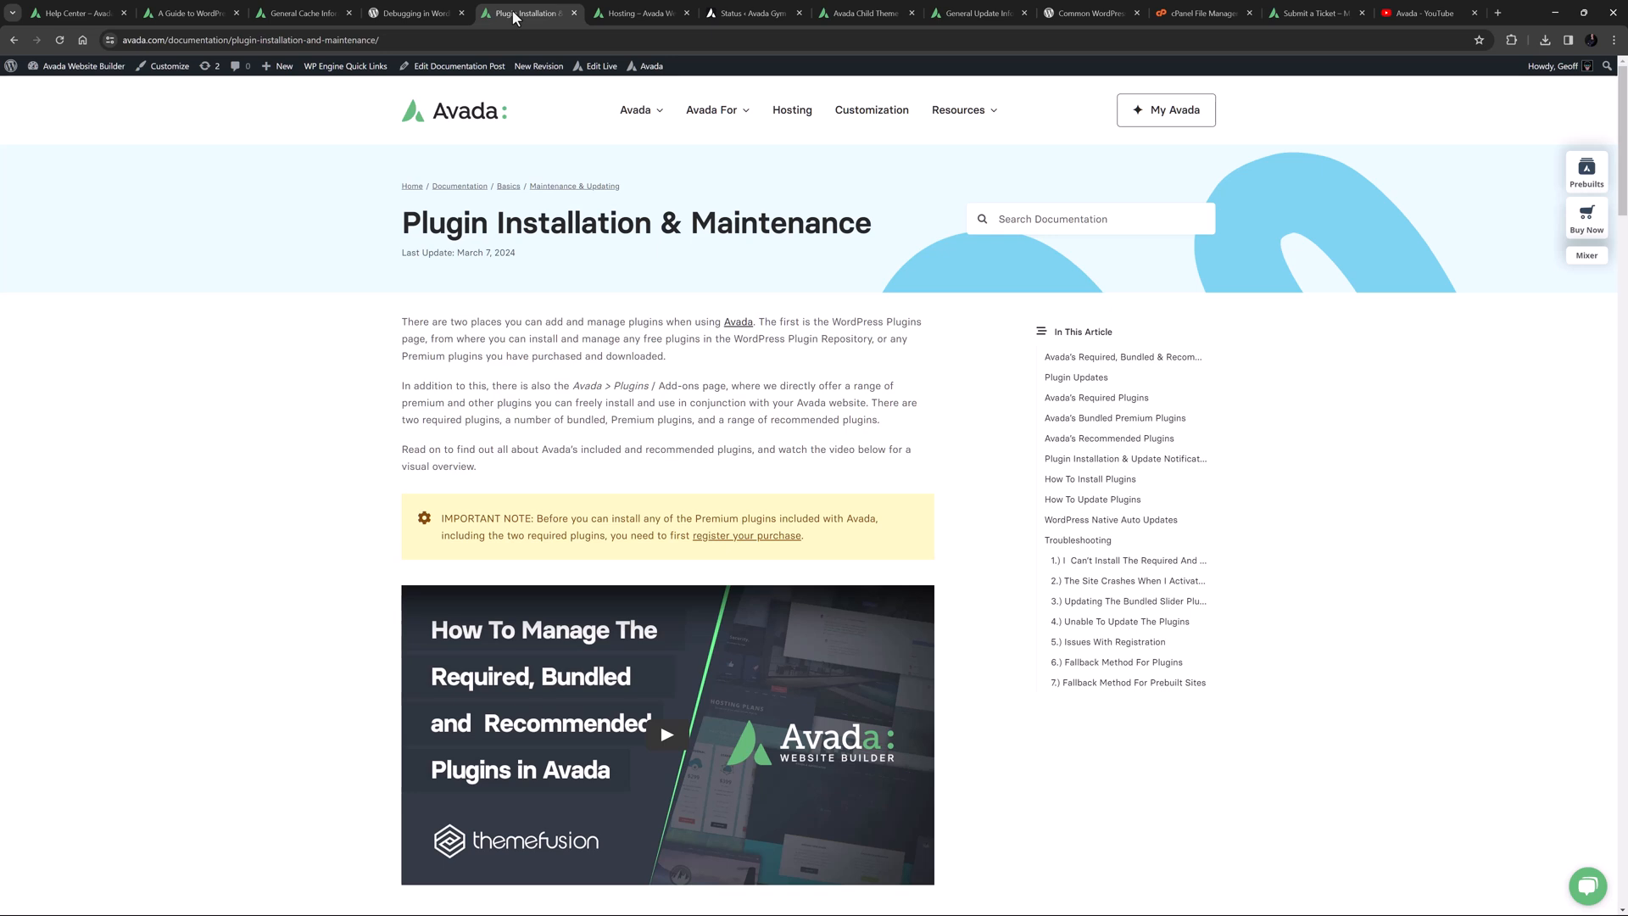
Step: View the 'Hosting – Avada' page, then the site's Avada Status report
{"action": "left_click", "coordinate": [639, 13]}
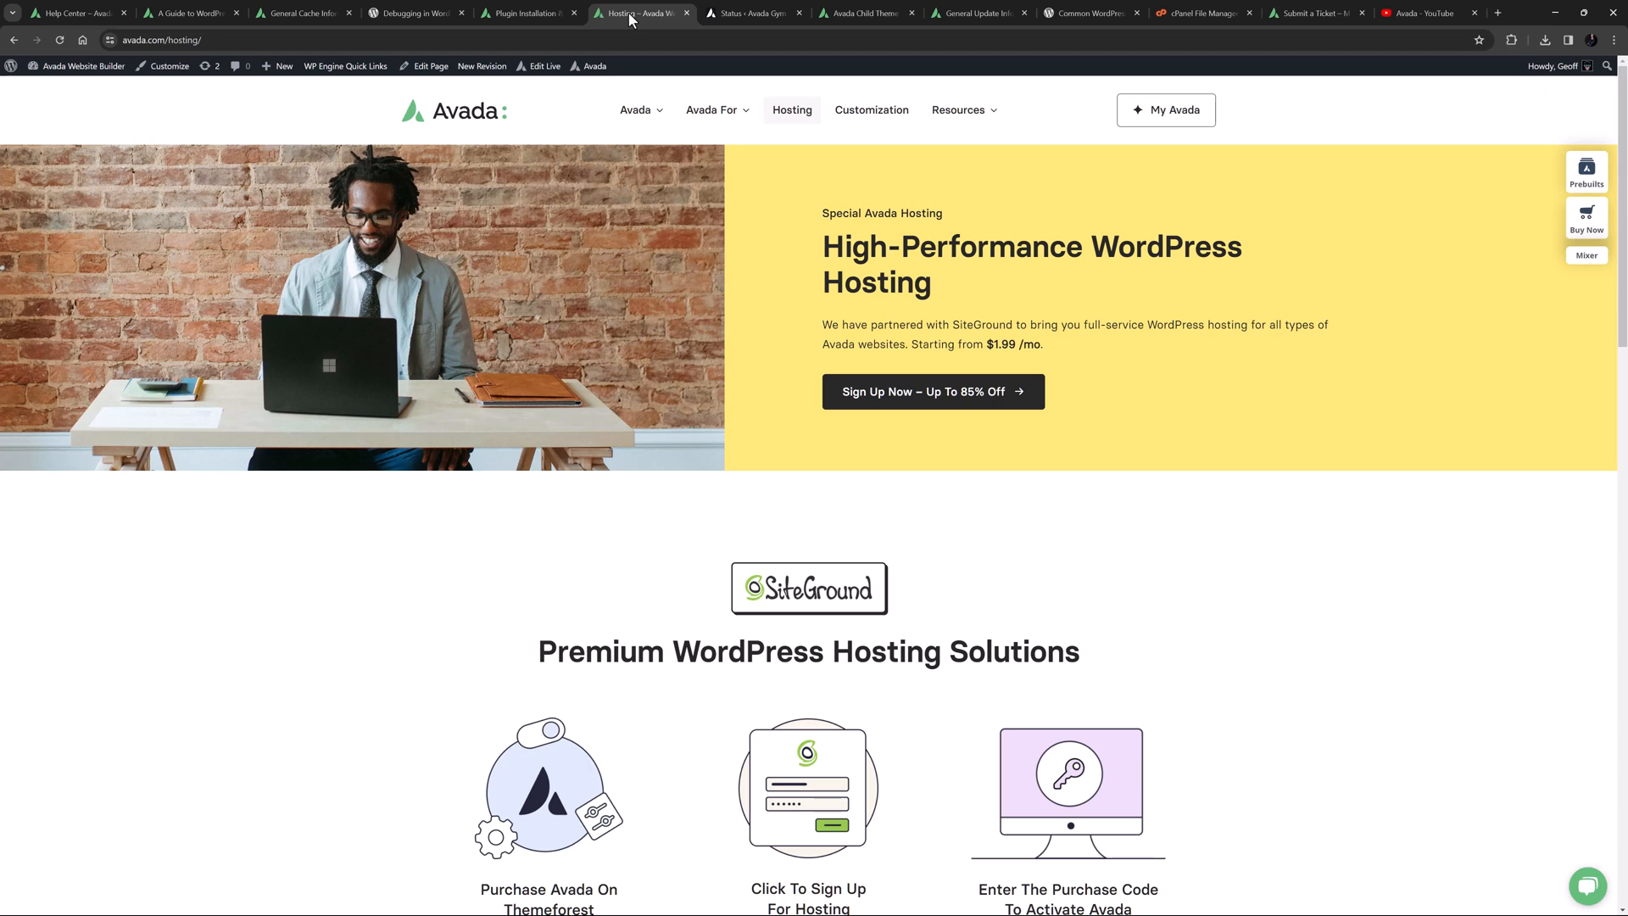
{"action": "left_click", "coordinate": [753, 13]}
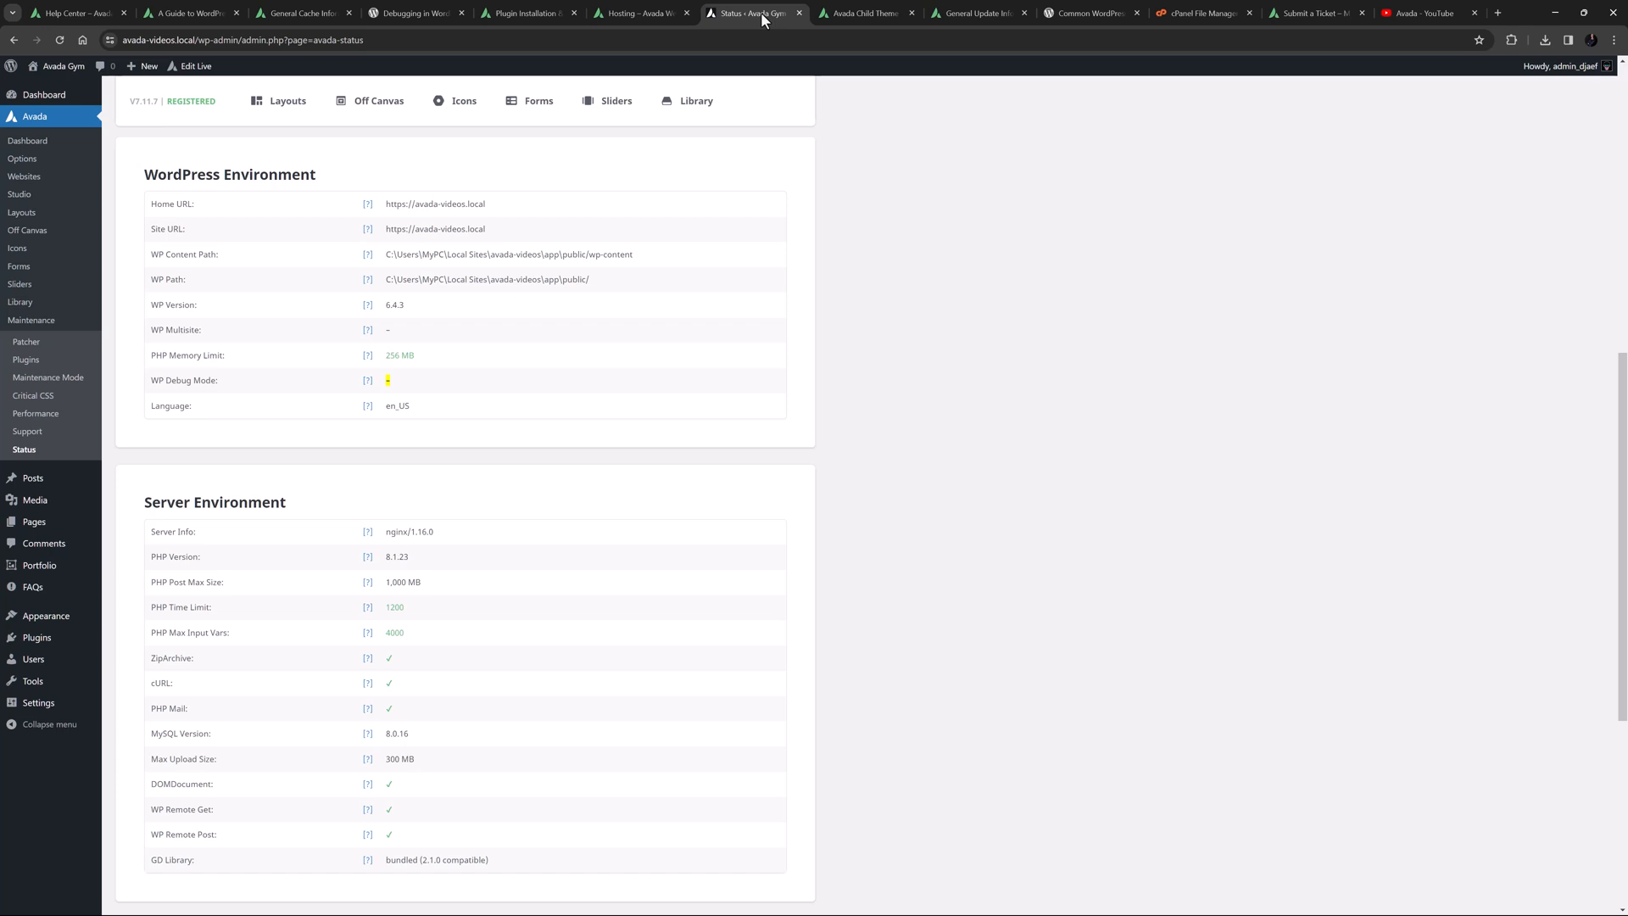
Step: Go through the Avada Child Theme, General Update Information and Common WordPress errors tabs
{"action": "left_click", "coordinate": [864, 13]}
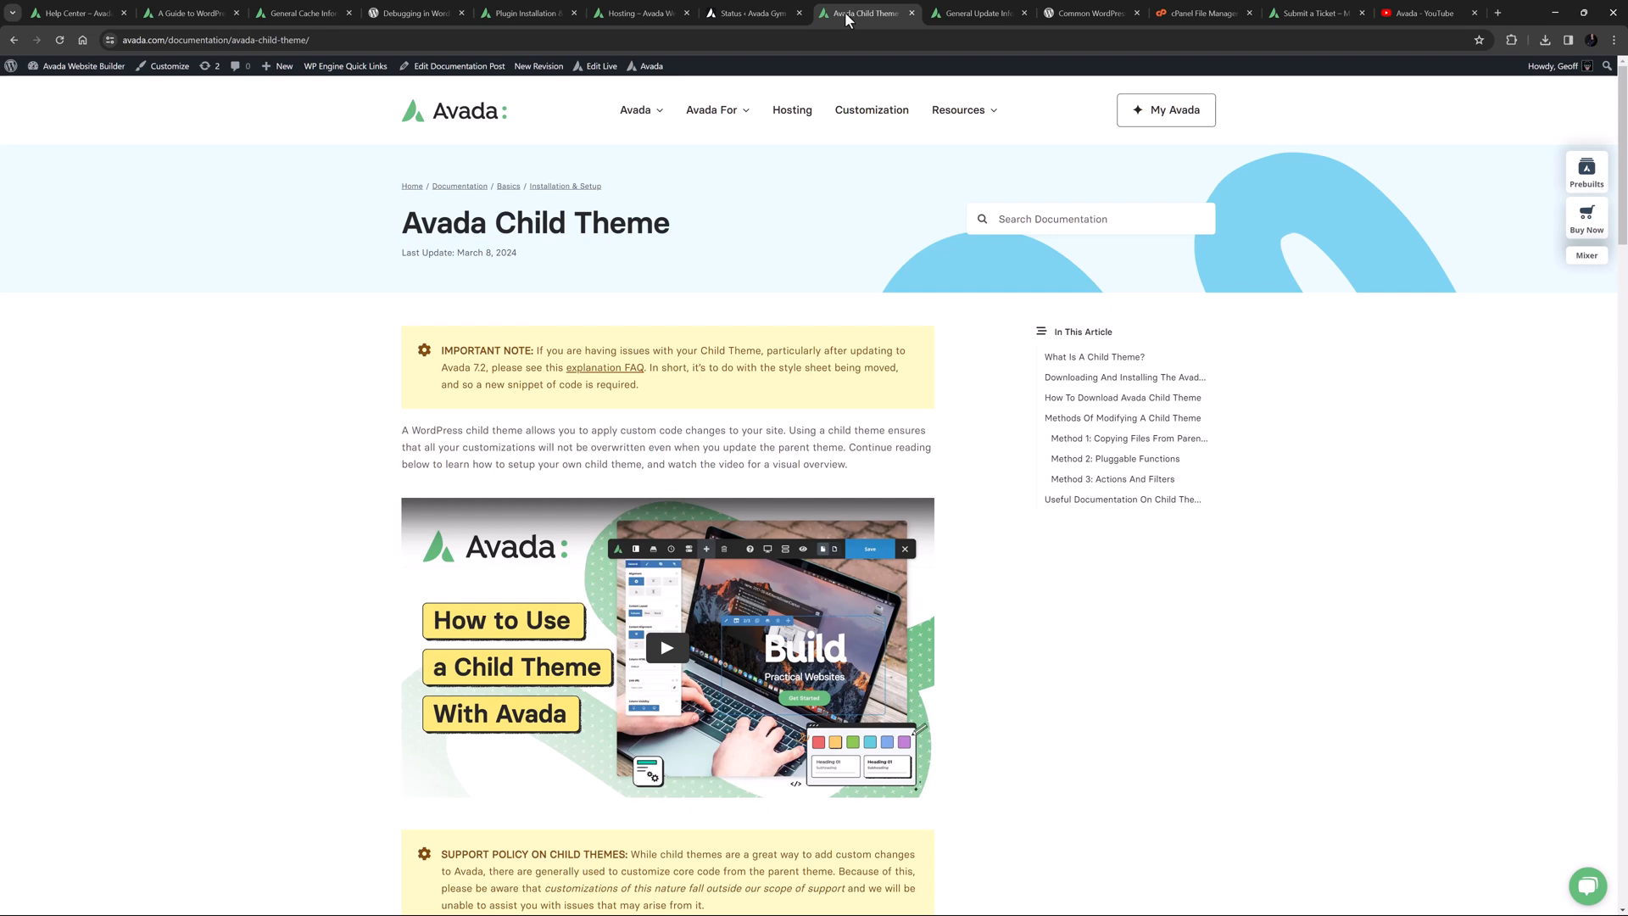
{"action": "left_click", "coordinate": [976, 13]}
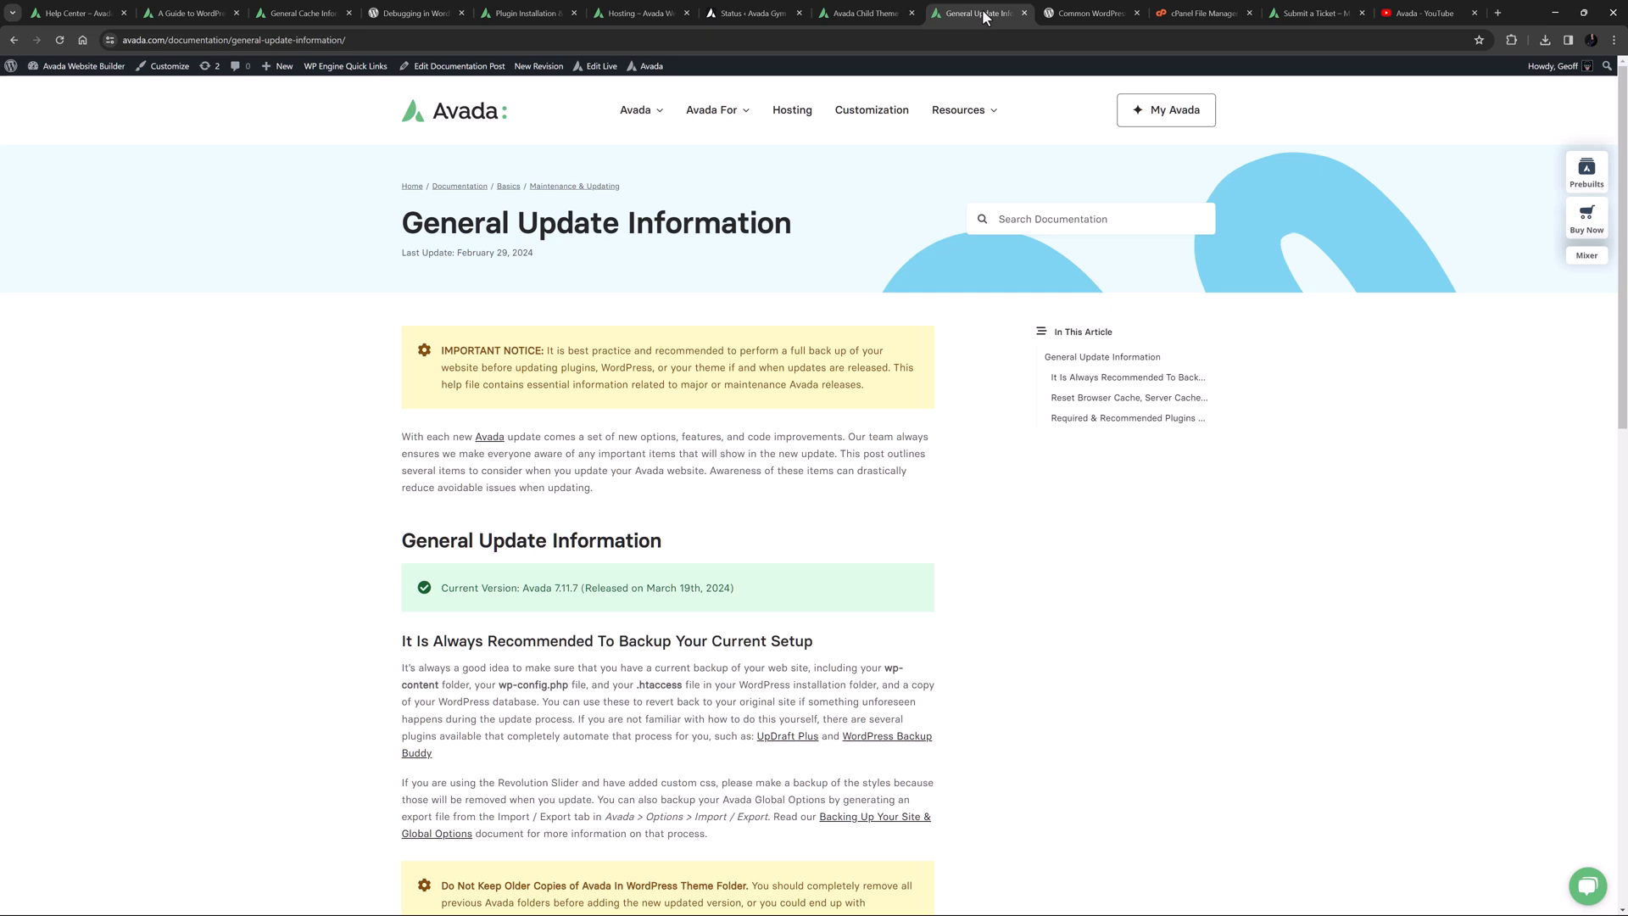
{"action": "left_click", "coordinate": [1087, 13]}
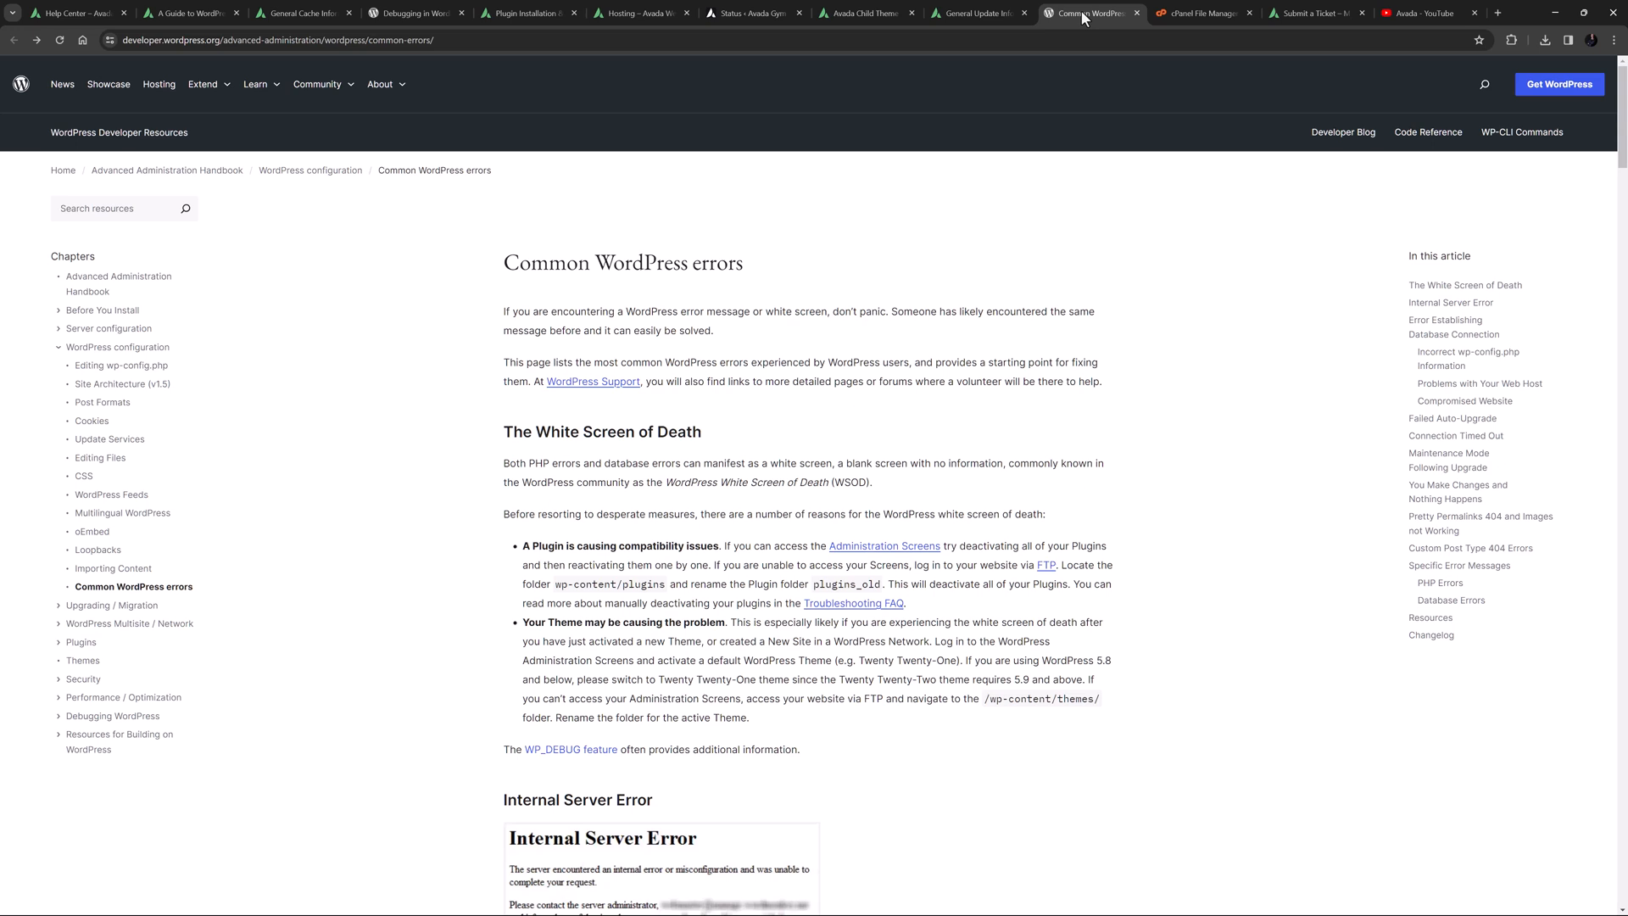
Step: Show the public_html/videos folder in the cPanel File Manager tab
{"action": "left_click", "coordinate": [1202, 12]}
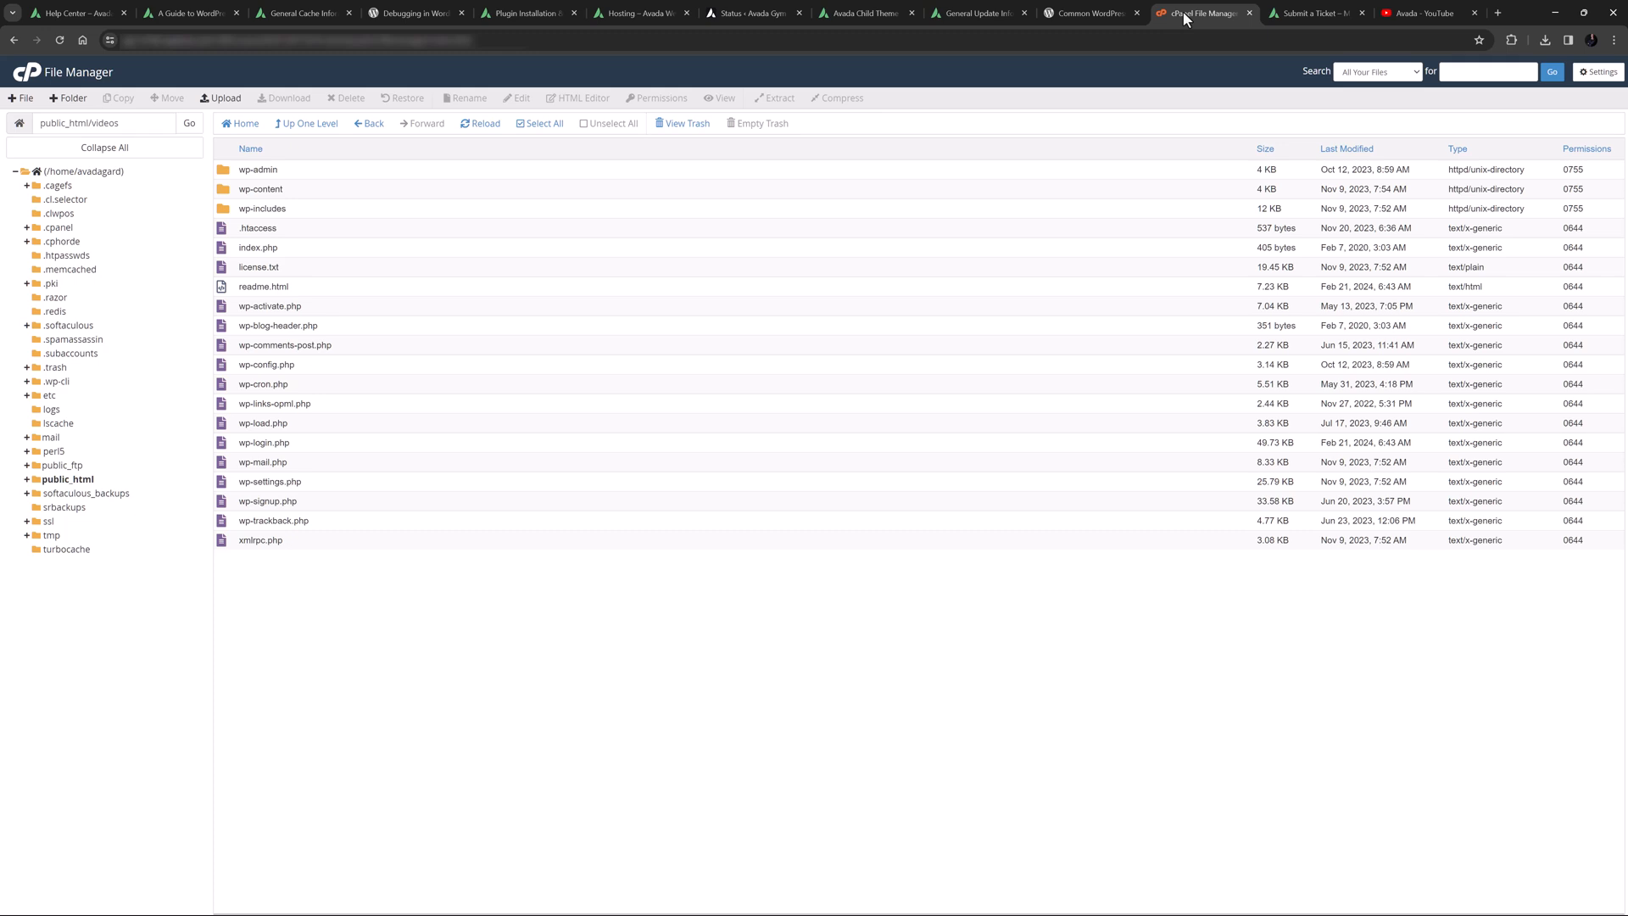
{"action": "left_click", "coordinate": [1313, 12]}
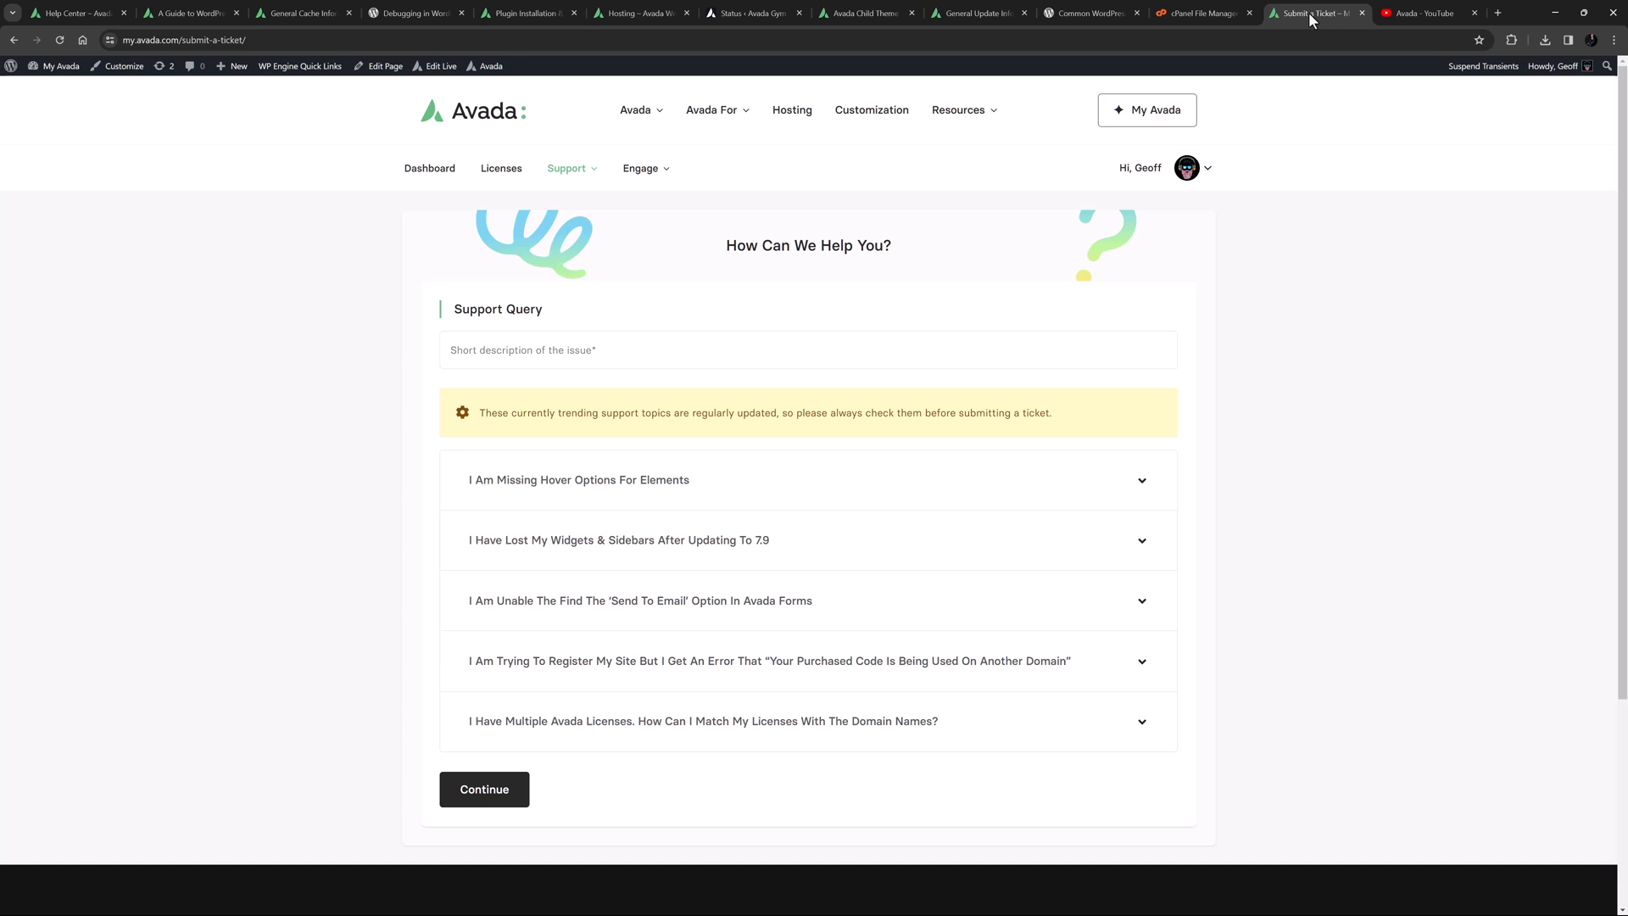
{"action": "mouse_move", "coordinate": [1350, 19]}
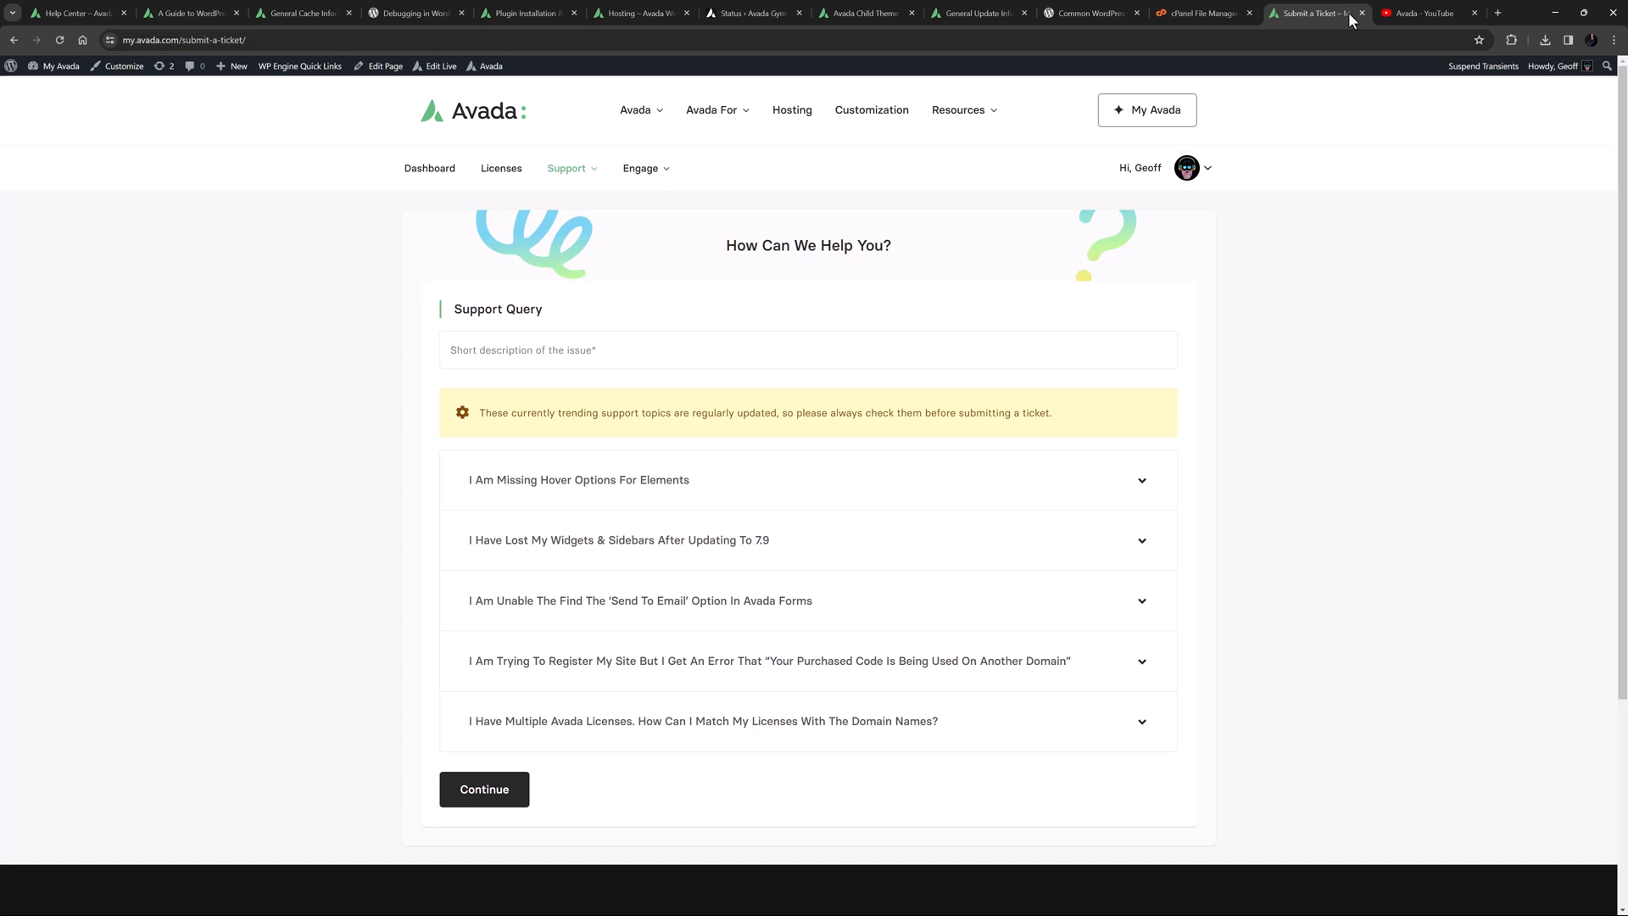
Step: Show the Avada YouTube channel's Videos page with its latest tutorials
{"action": "left_click", "coordinate": [1426, 13]}
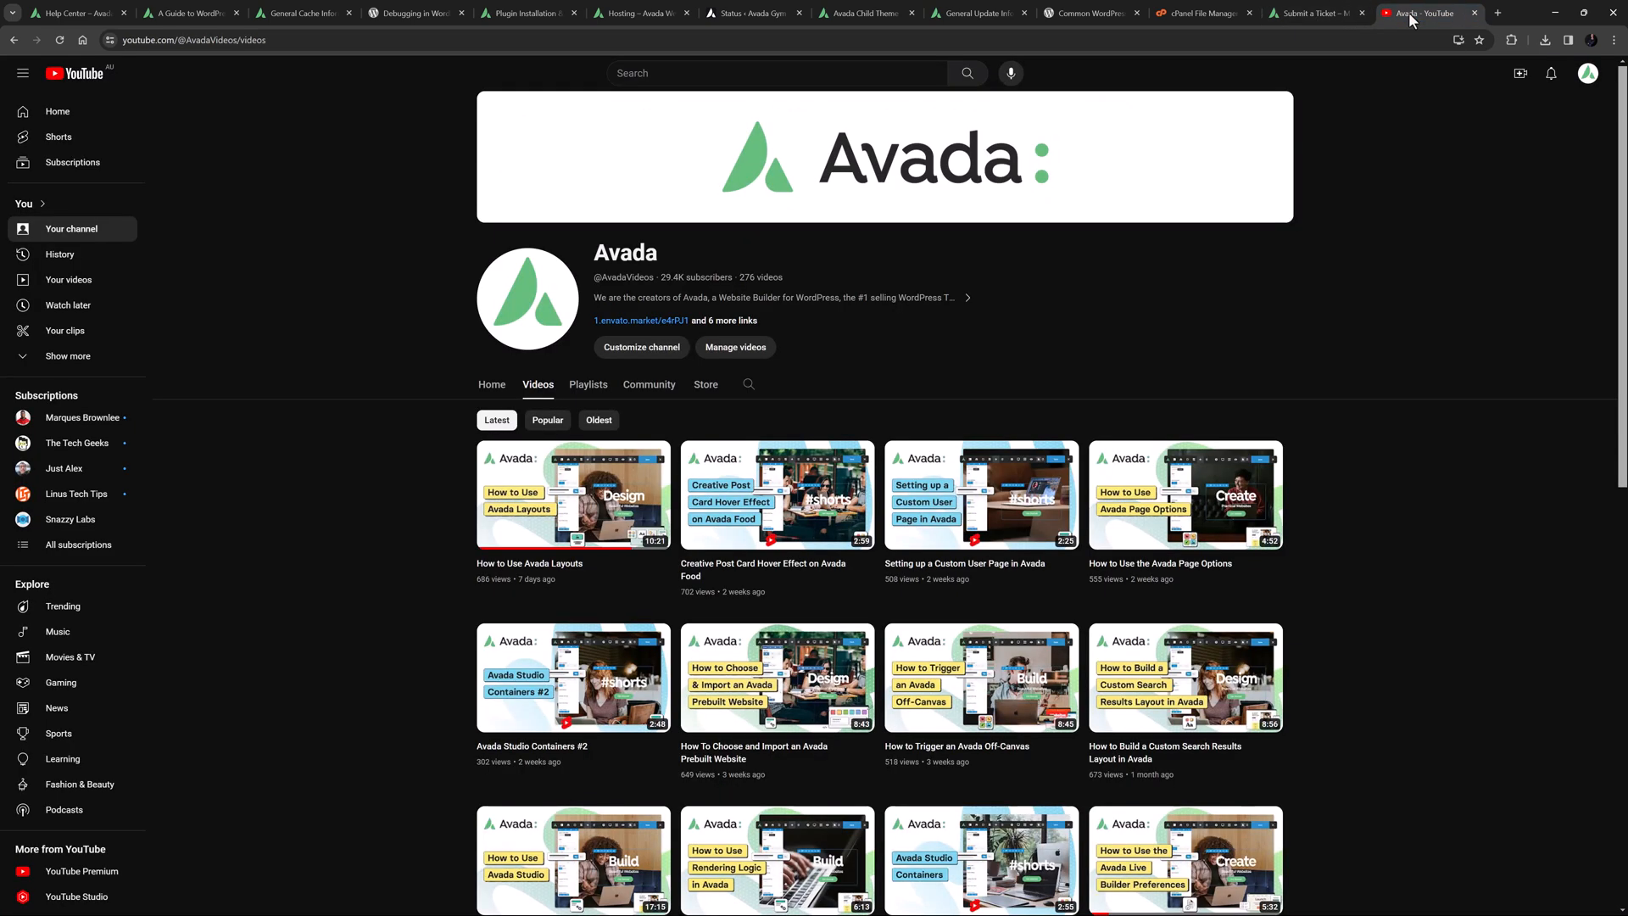